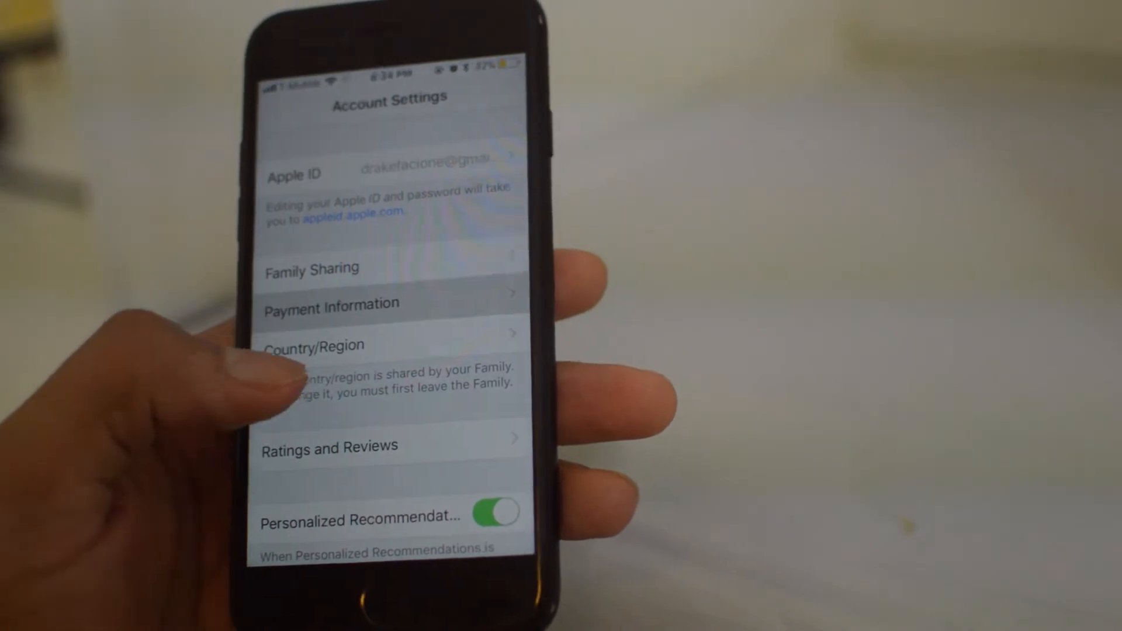
Step: Open the Apple ID Payment Information page to review the card details
left_click(331, 303)
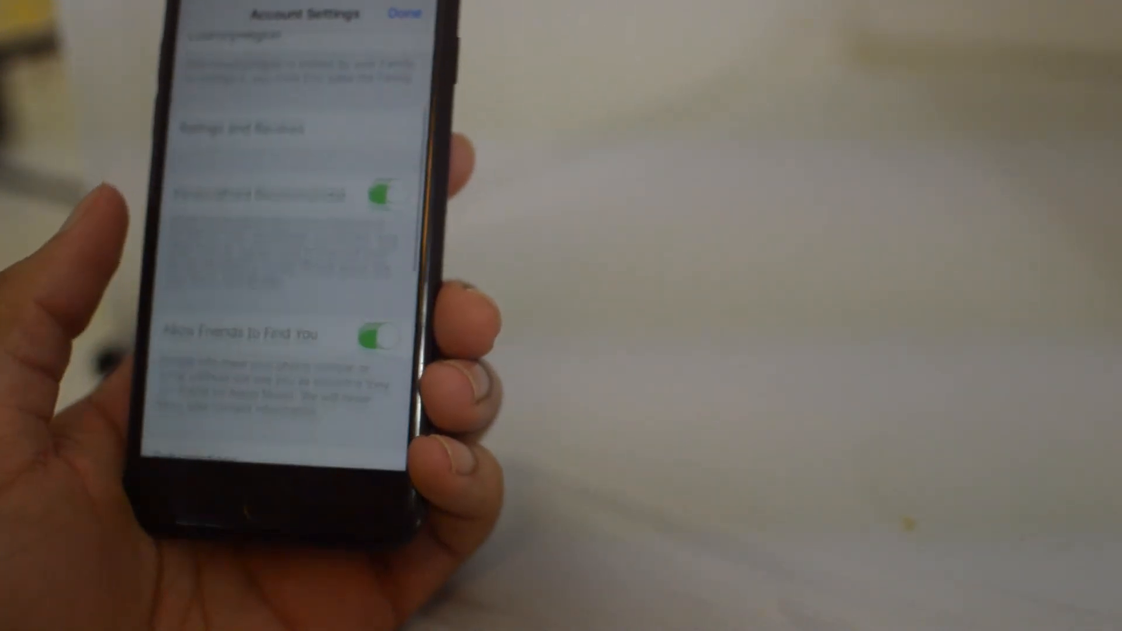
scroll("down", 3)
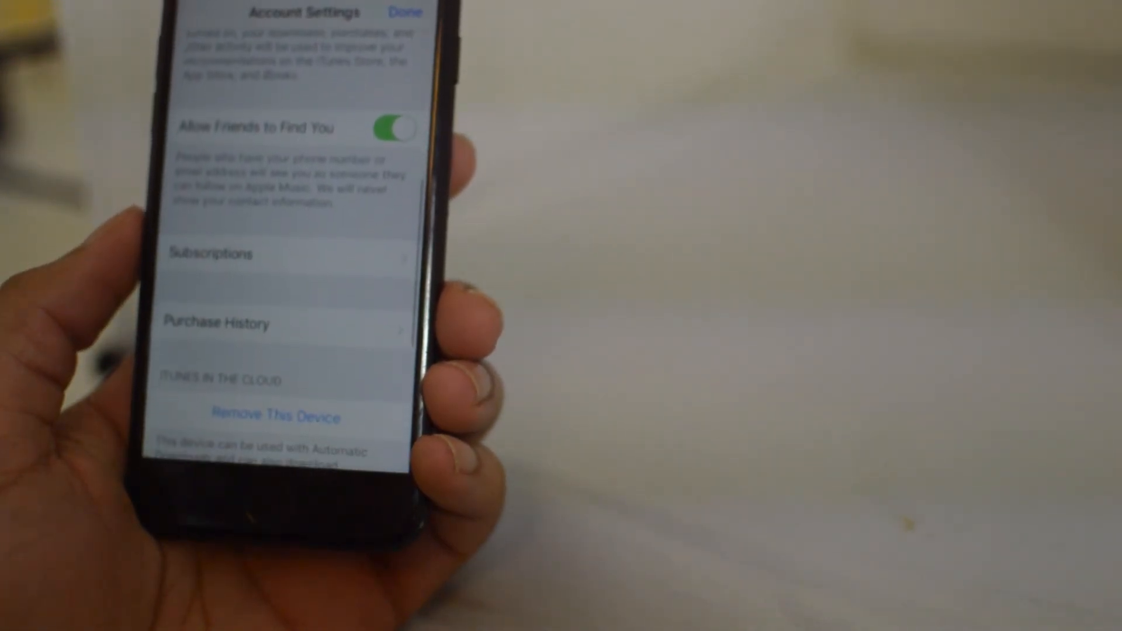